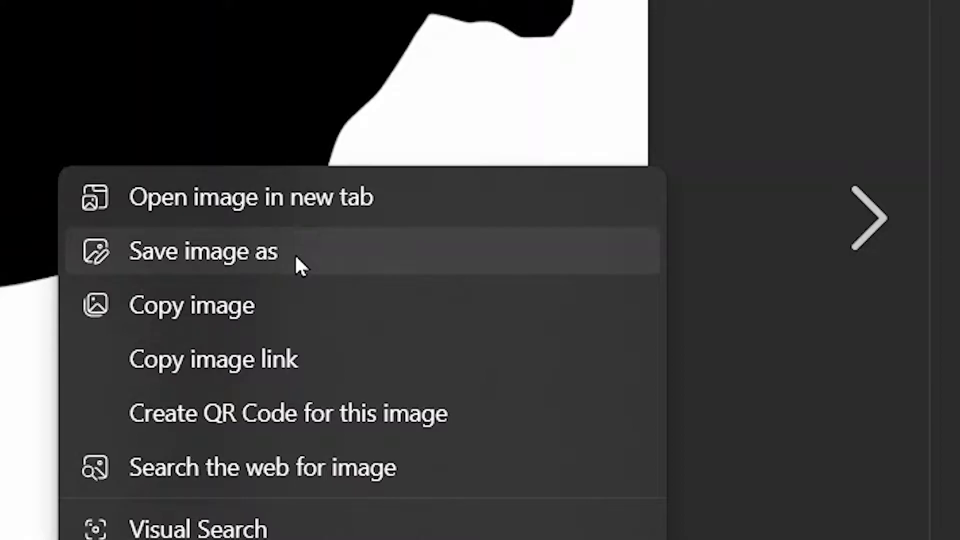
Step: Choose 'Save image as' on the cow silhouette picture in Edge
{"action": "left_click", "coordinate": [204, 251]}
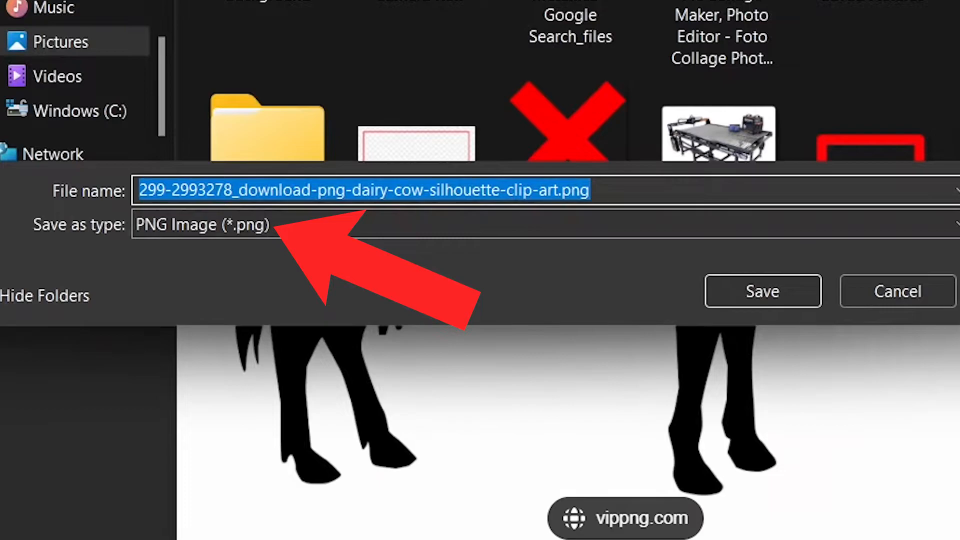
Step: Save the cow silhouette clip art as a PNG file
{"action": "left_click", "coordinate": [762, 291]}
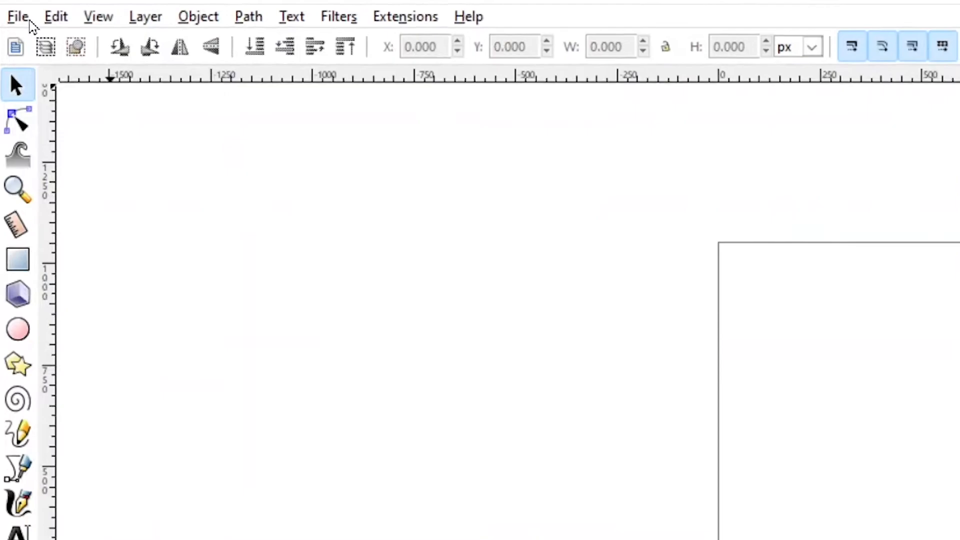
Step: Import cow.png from Pictures into the blank Inkscape document
{"action": "left_click", "coordinate": [17, 16]}
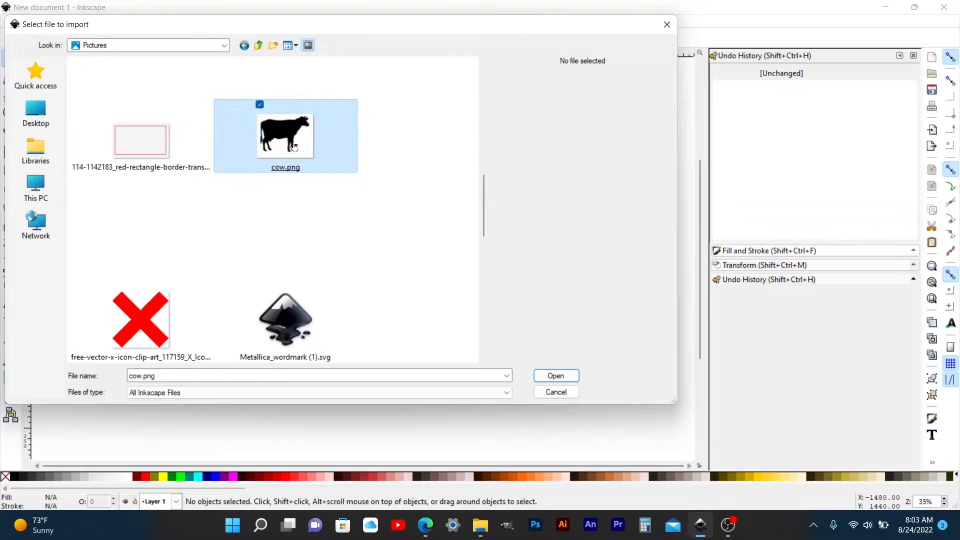
{"action": "left_click", "coordinate": [554, 375]}
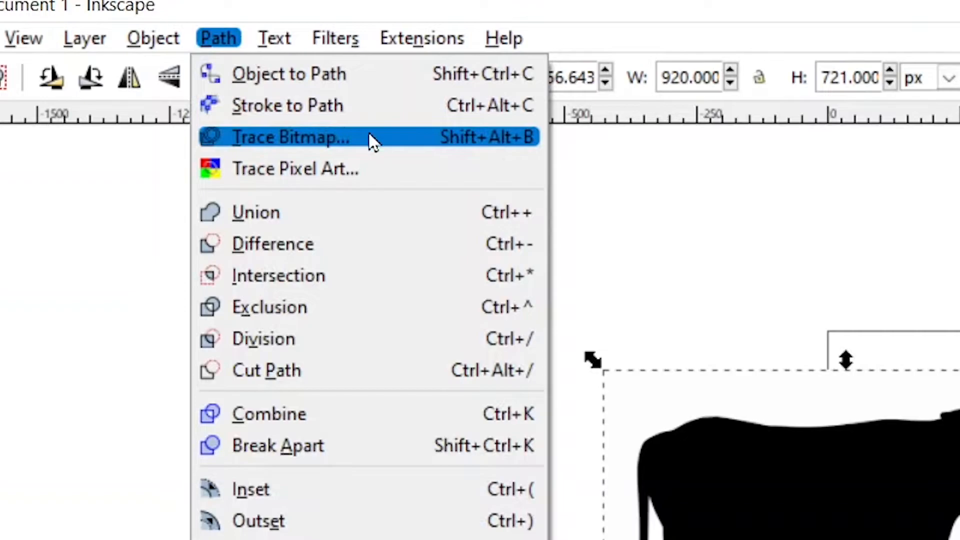
Step: Open Path > Trace Bitmap for the selected cow image
{"action": "left_click", "coordinate": [292, 136]}
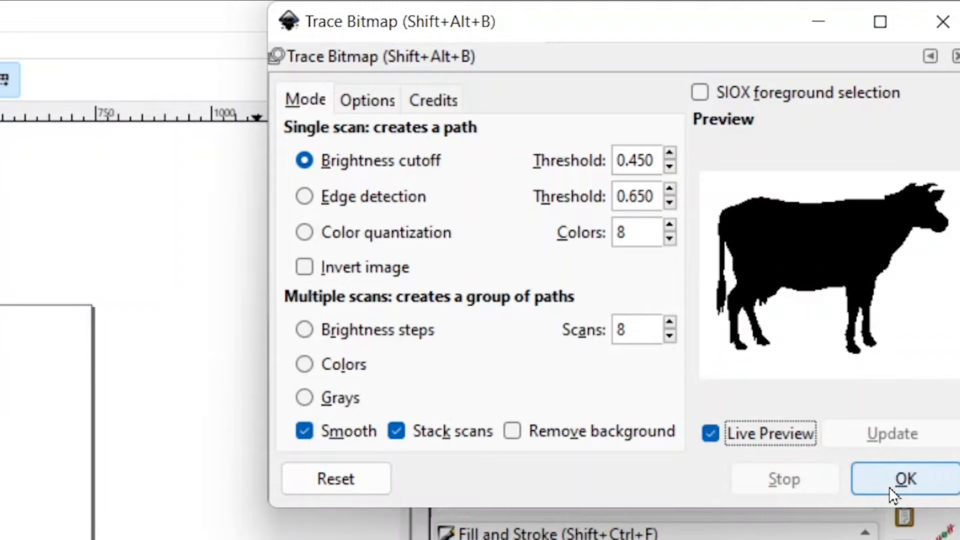
Step: Run the brightness-cutoff trace at threshold 0.450 on the cow picture
{"action": "left_click", "coordinate": [905, 479]}
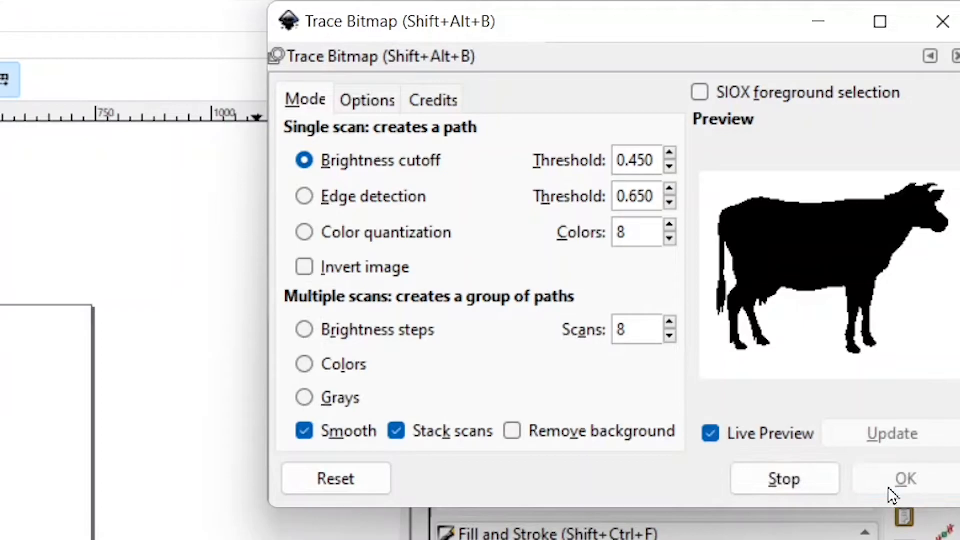
{"action": "left_click", "coordinate": [905, 479]}
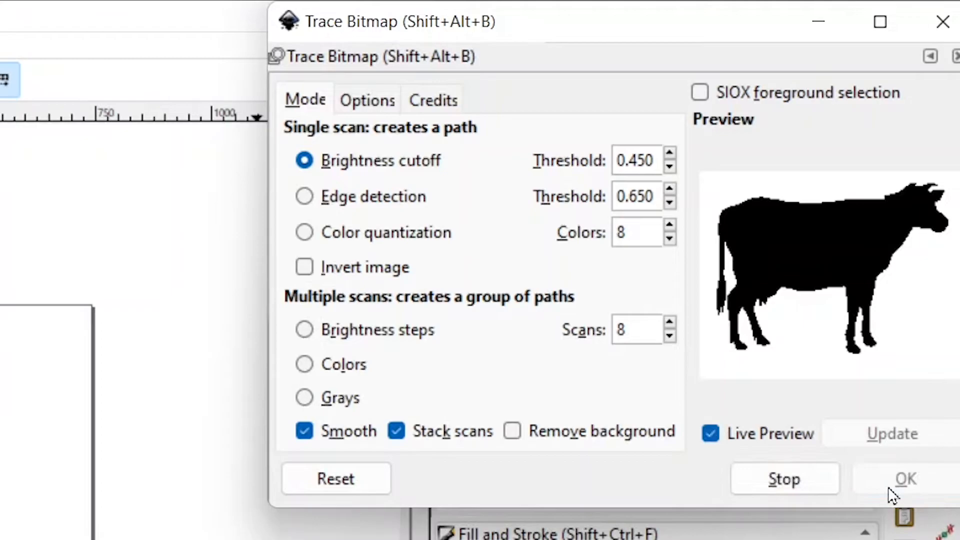